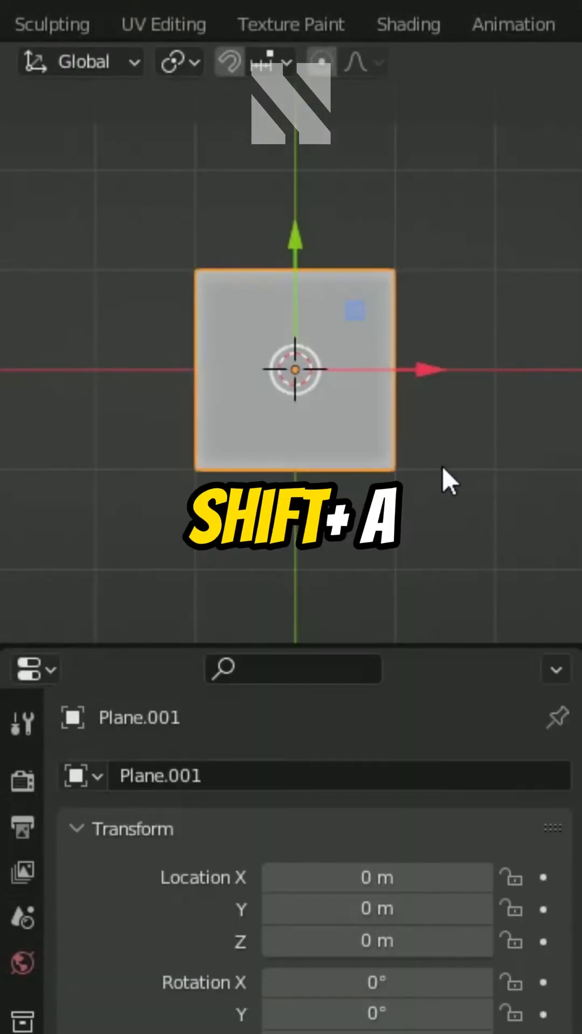
Step: Add a plane and scale it along one axis into a tall rectangle
key(S)
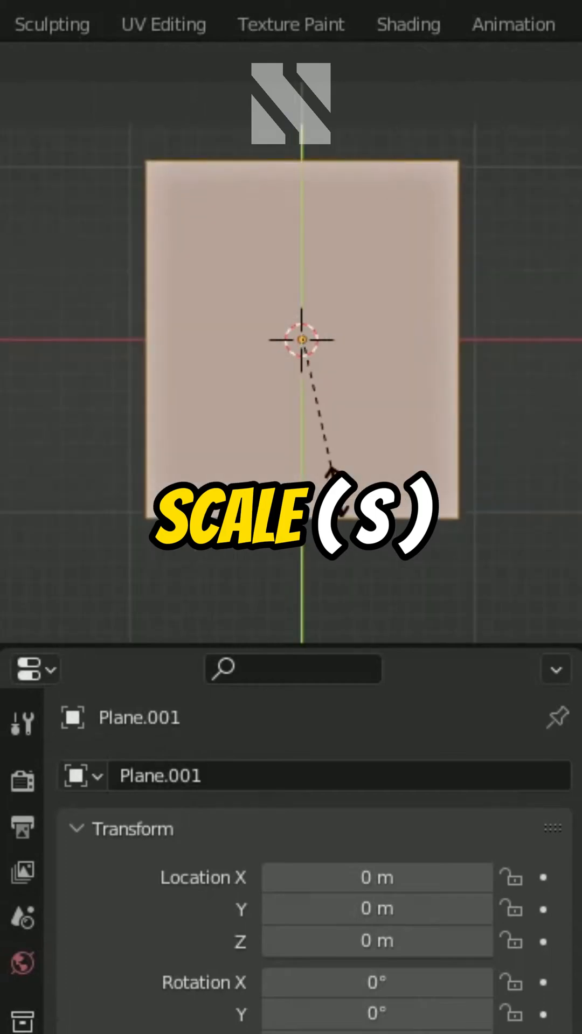
key(Tab)
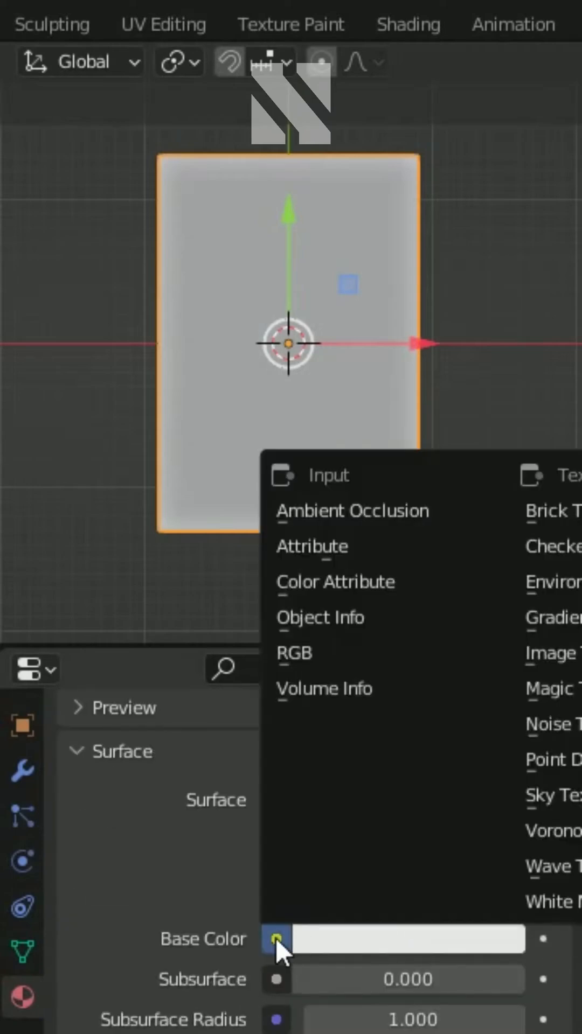
Step: Feed an Image Texture into the material's Base Color and check the Cycles render settings
click(546, 653)
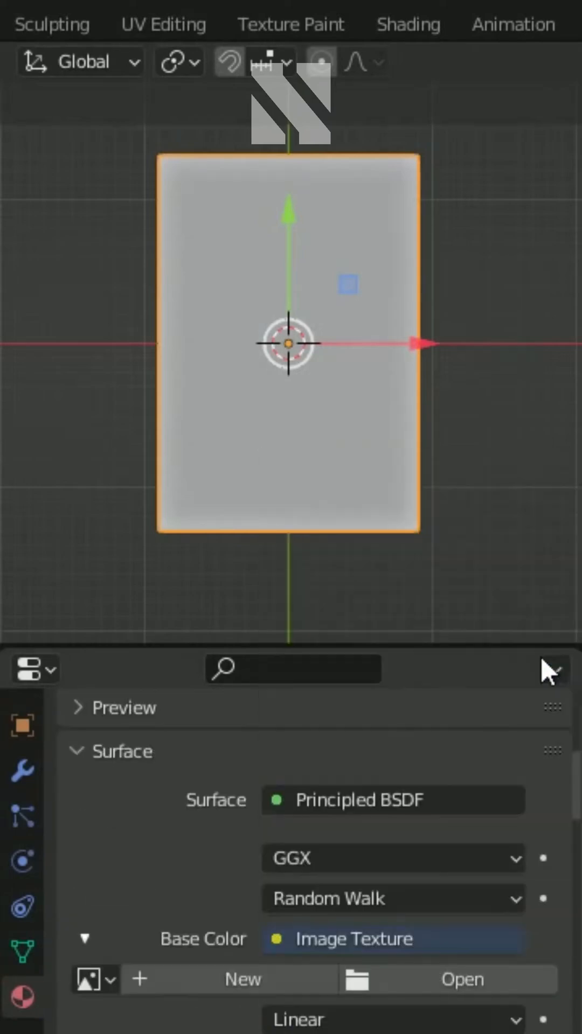
click(460, 978)
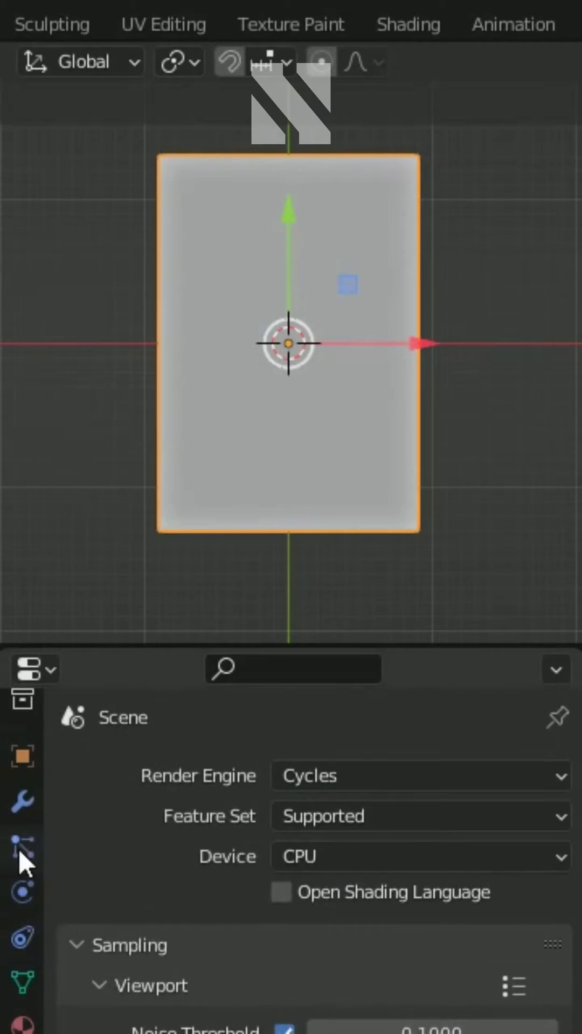
Step: Add a particle system to the plane and switch it from Emitter to Hair
click(21, 845)
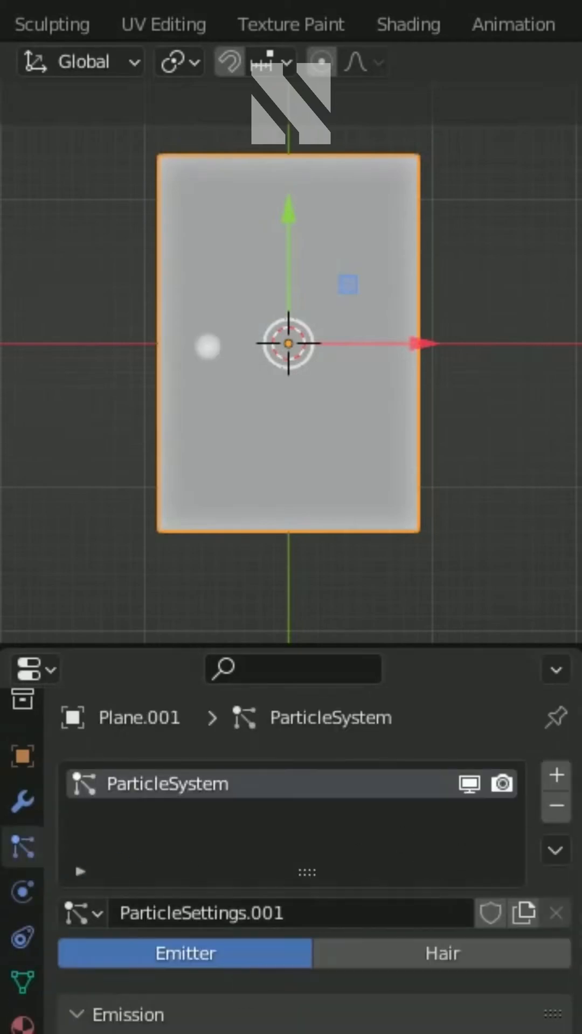
key(z)
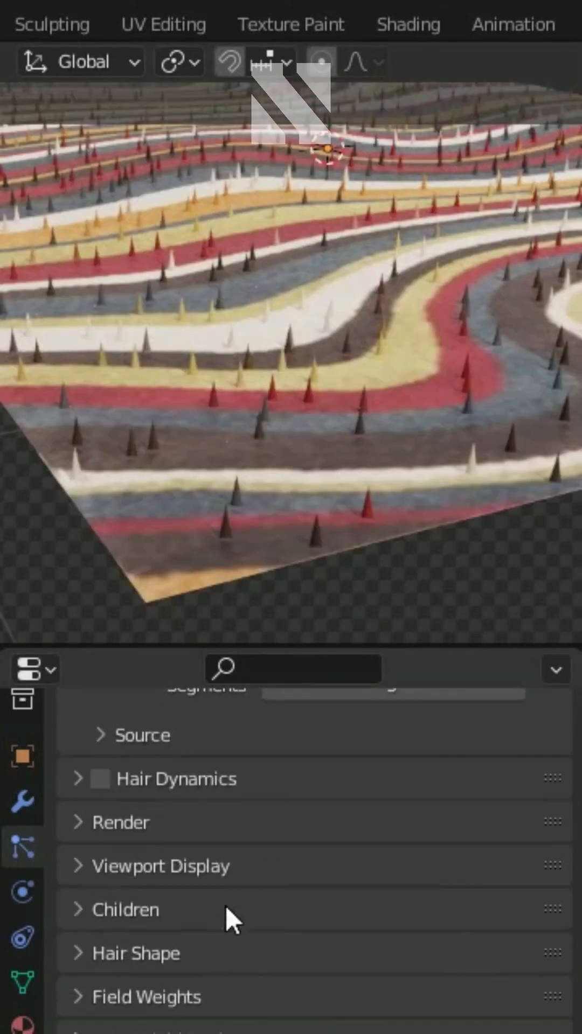
Step: Enable child hairs and set the Emission Number to 5000 for a dense shaggy carpet
click(134, 952)
text(5)
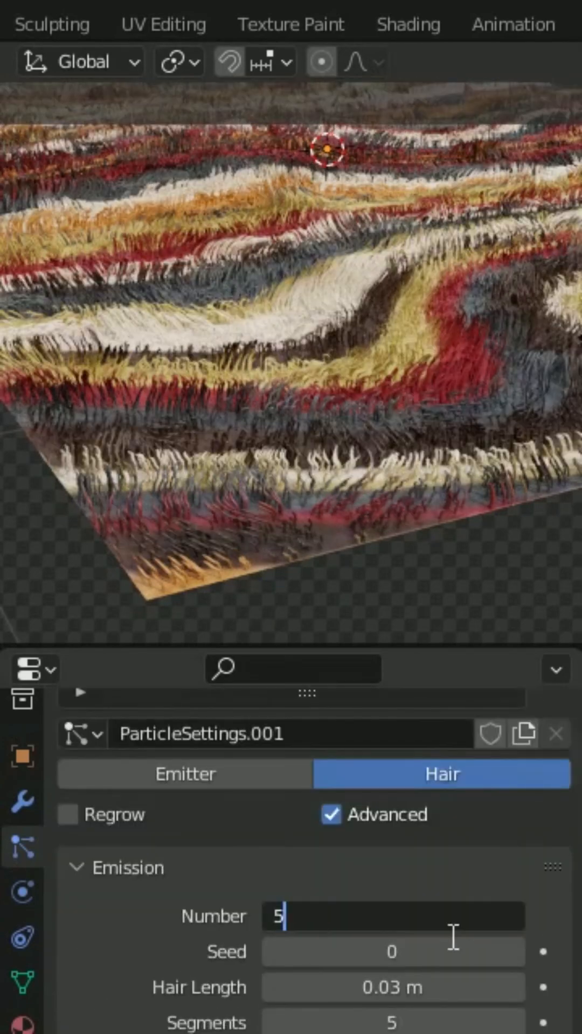
text(000)
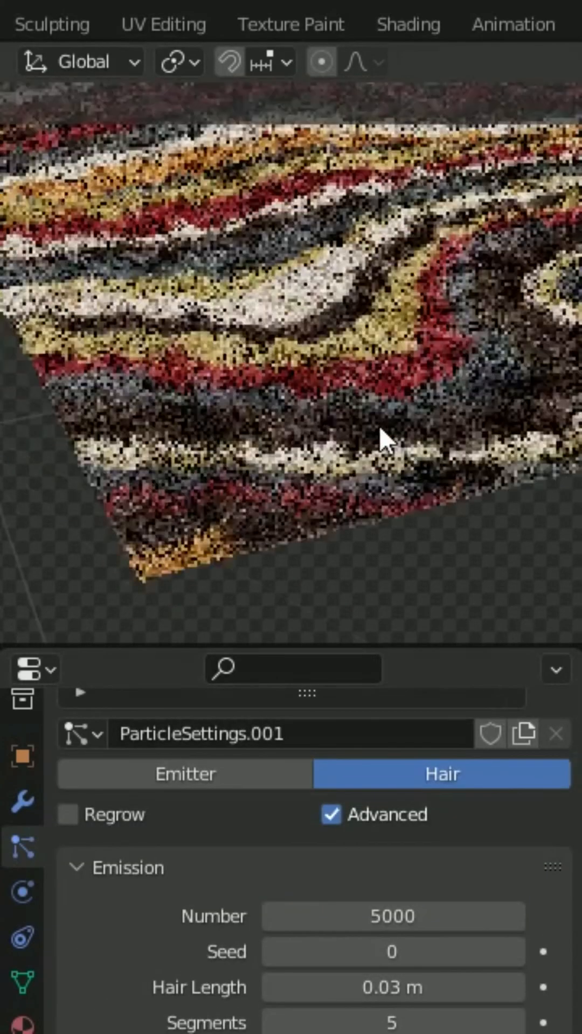